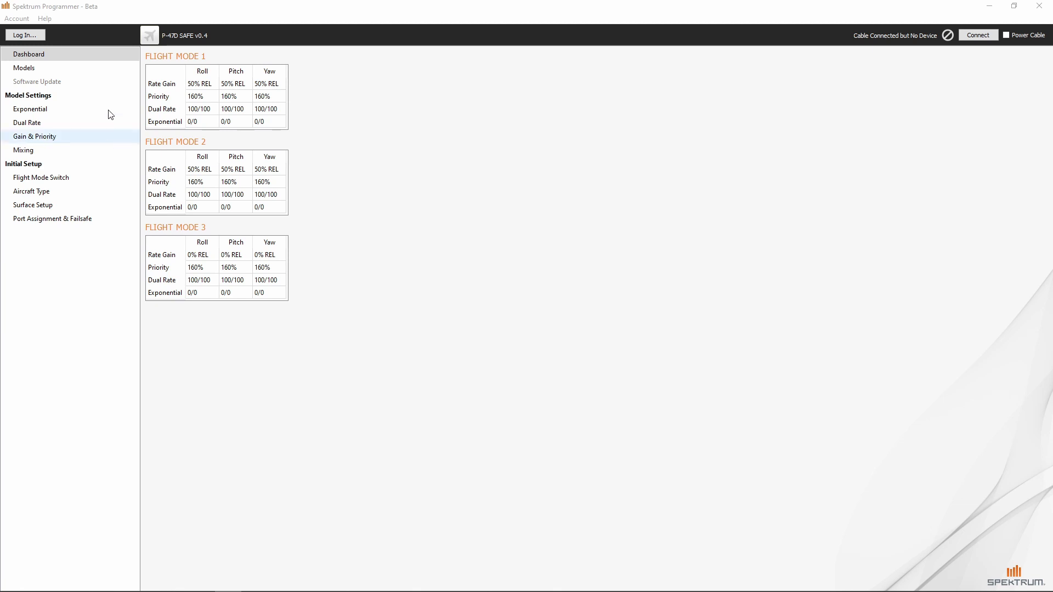
Bring up the spektrumrc.com Log In prompt from the top-left Log In... button.
left_click(31, 35)
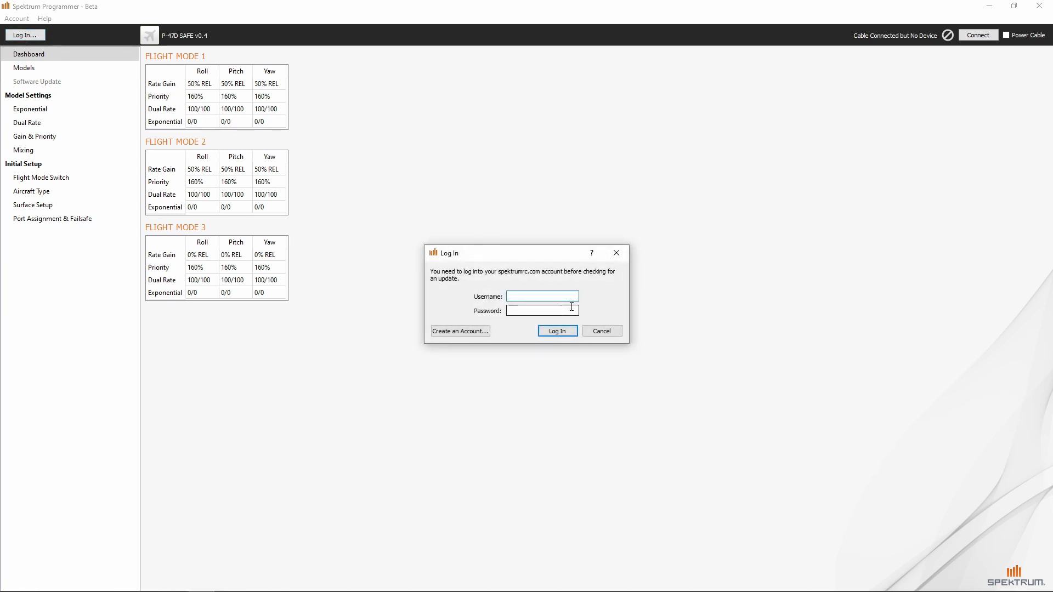
mouse_move(501, 283)
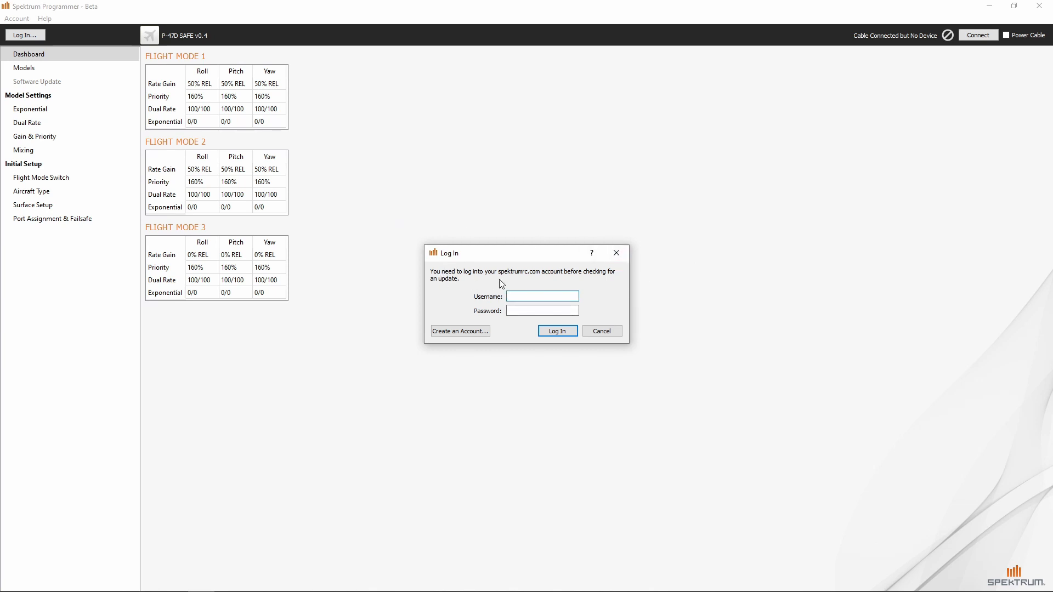
left_click(542, 296)
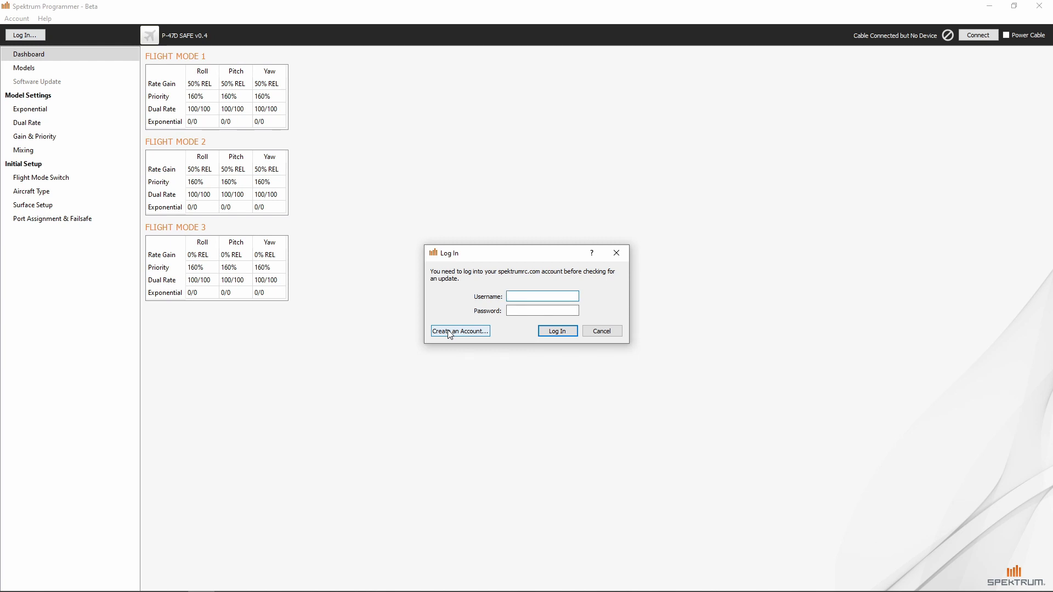
Open the Create an Account registration form, then cancel it unfilled.
left_click(460, 331)
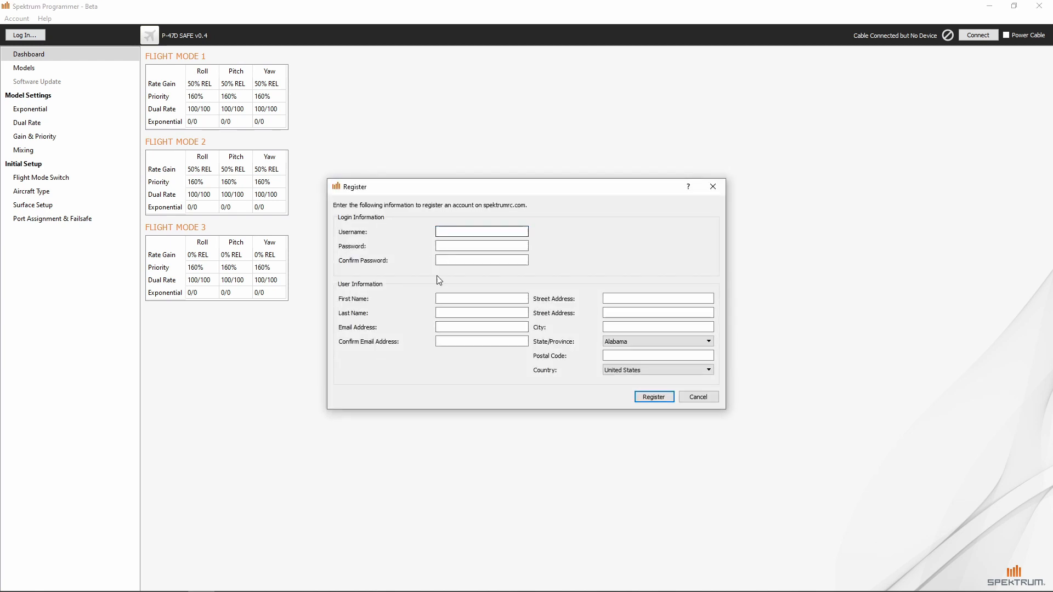
left_click(482, 231)
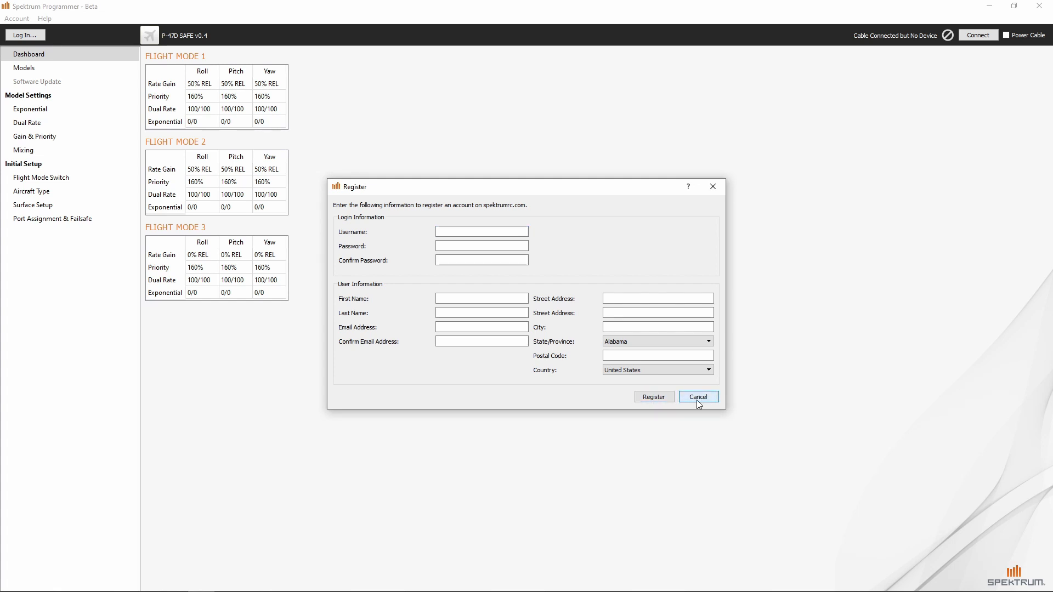
left_click(697, 397)
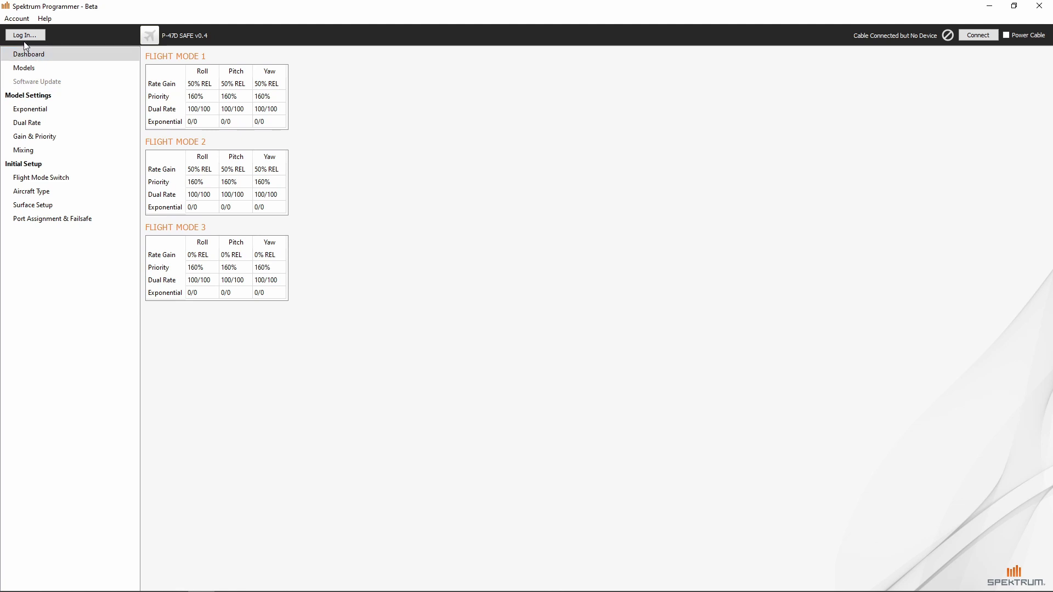
Open the Log In prompt to sign in to the spektrumrc.com account.
left_click(25, 35)
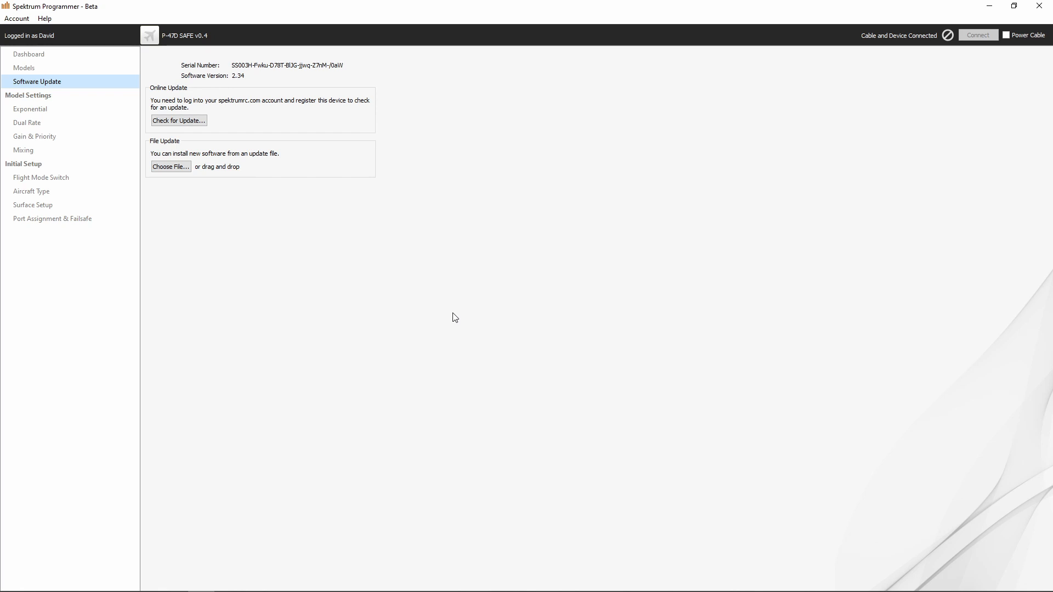
mouse_move(53, 81)
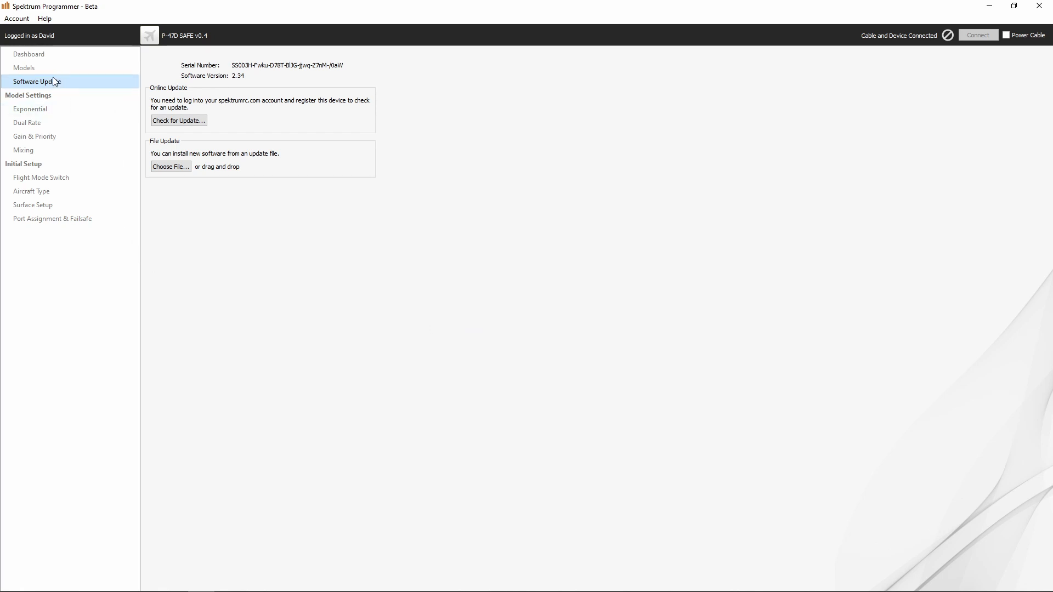
mouse_move(40, 87)
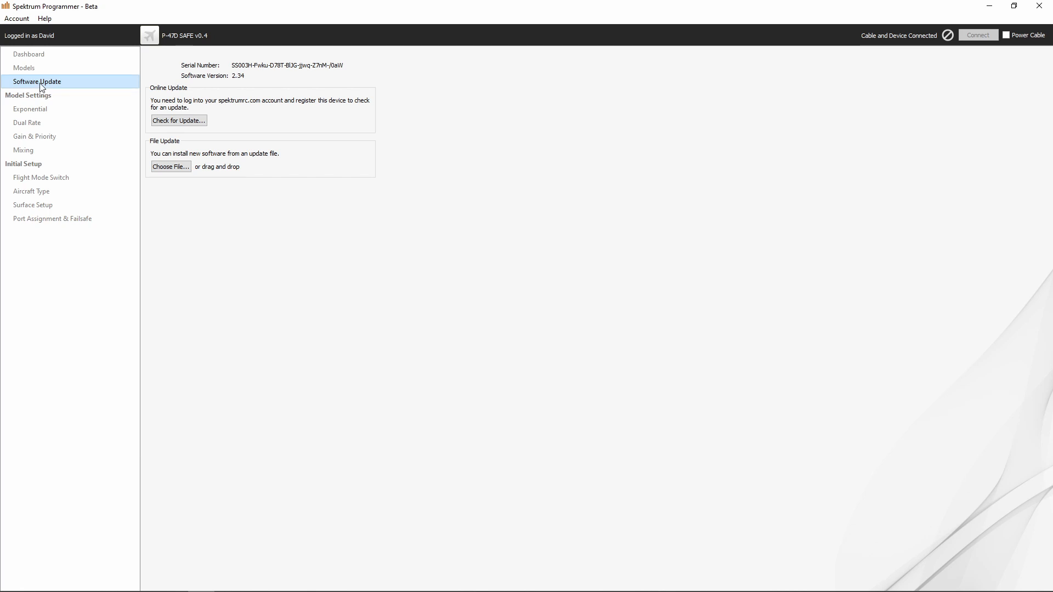
mouse_move(36, 84)
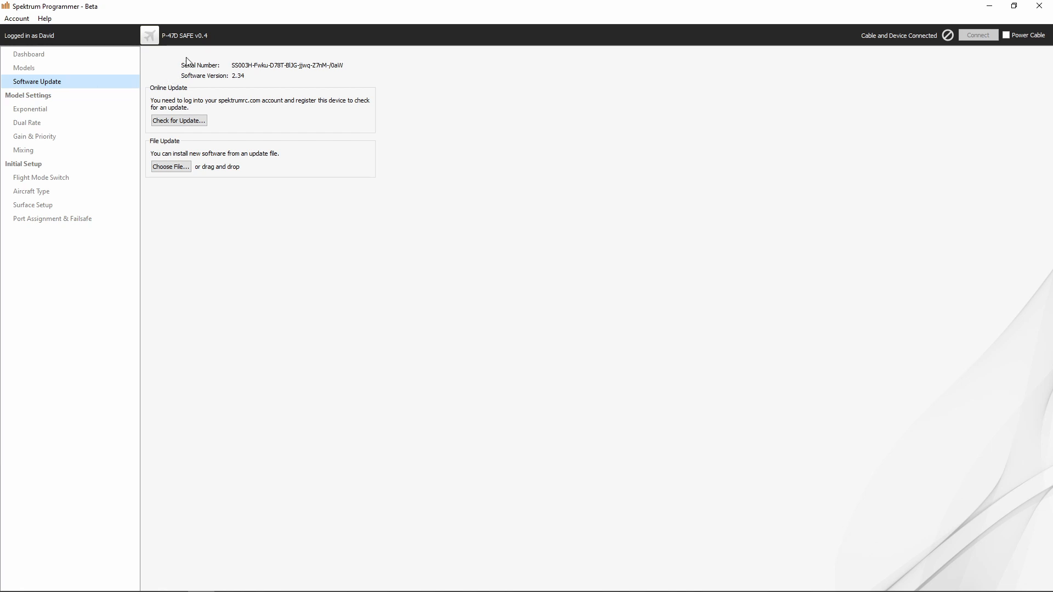
mouse_move(265, 58)
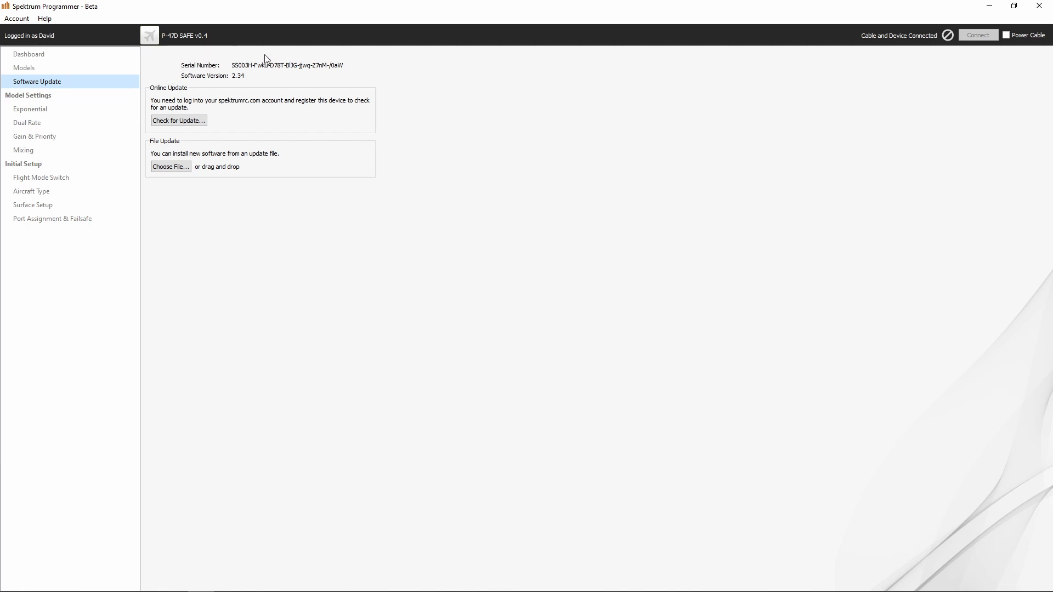
mouse_move(188, 69)
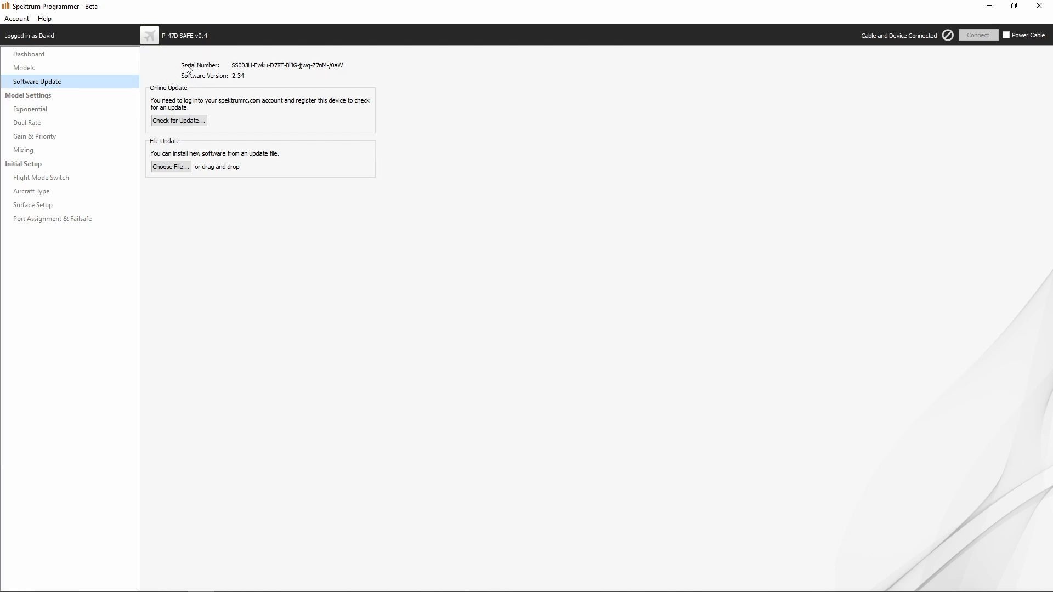
mouse_move(304, 64)
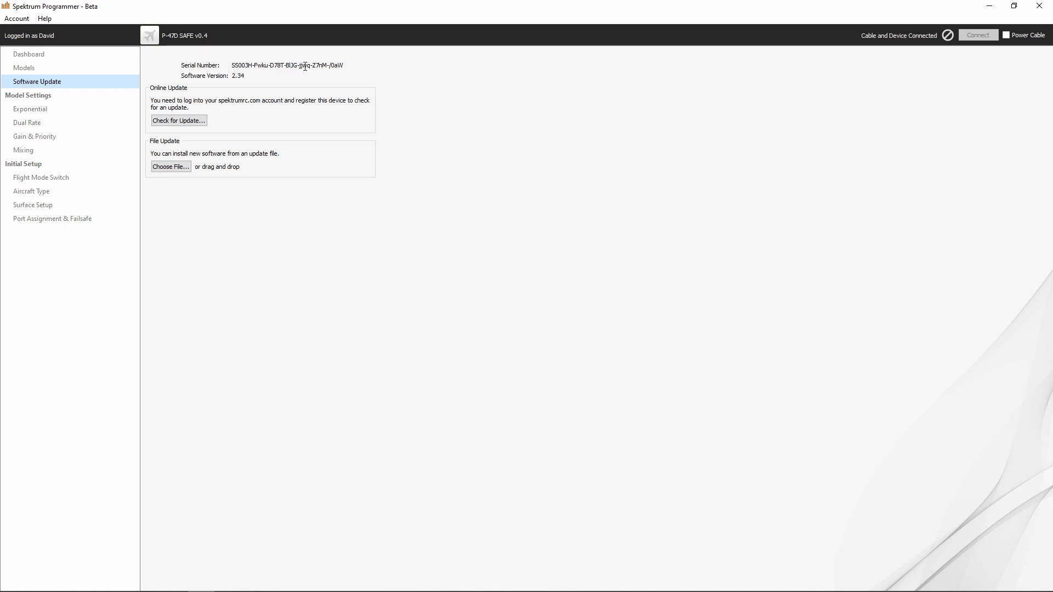
mouse_move(345, 70)
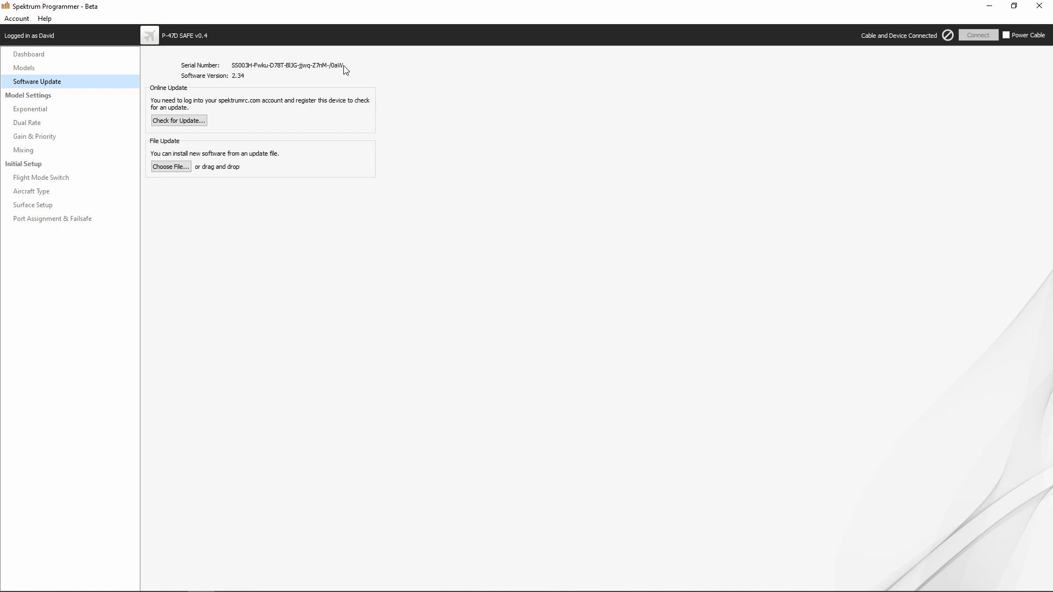
mouse_move(211, 79)
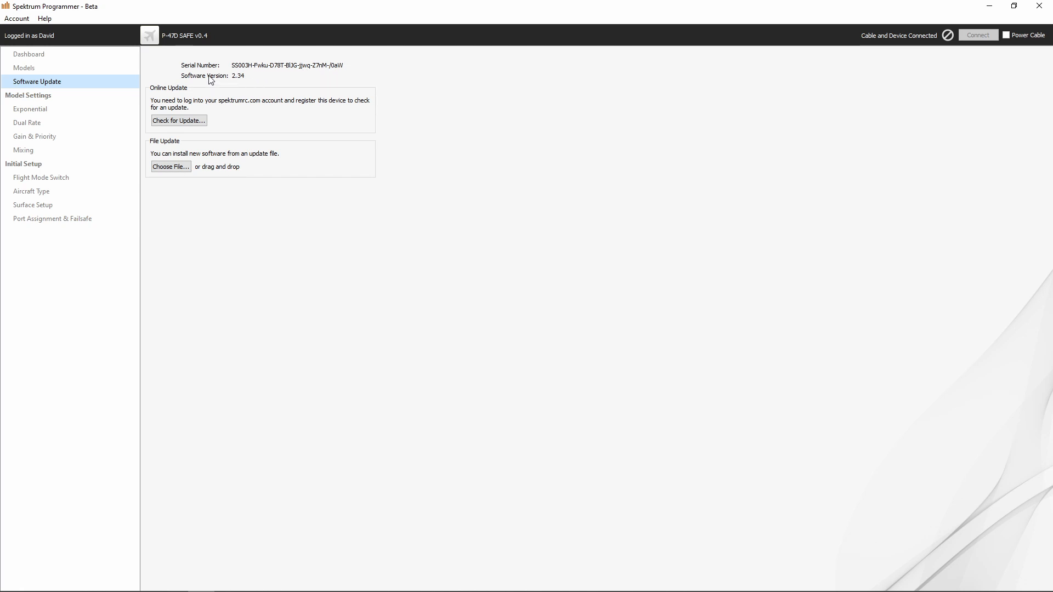
mouse_move(243, 81)
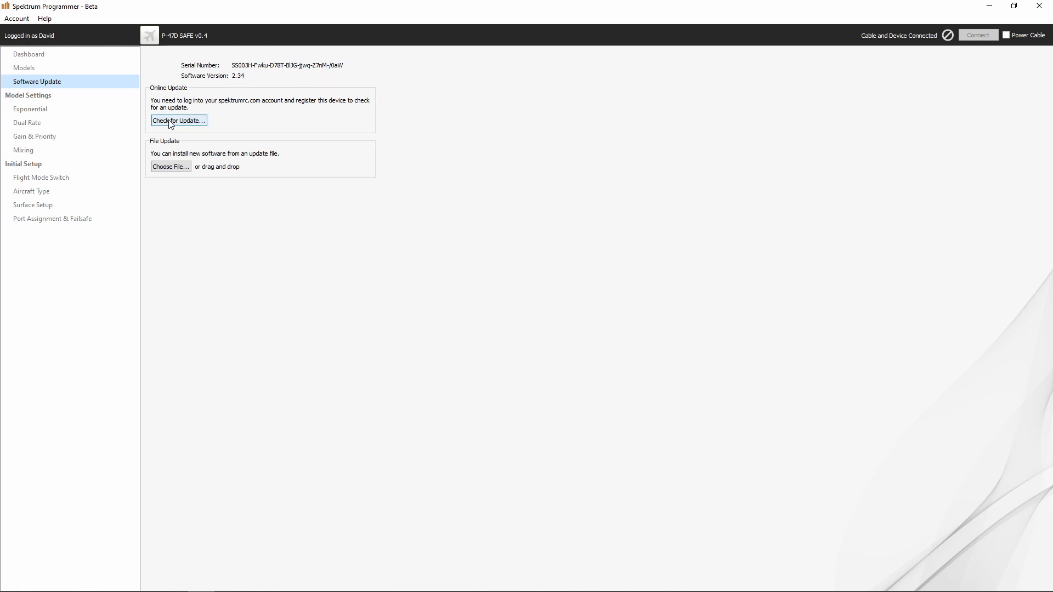
Check for an update and register the receiver under the nickname 'AR637- Command'.
left_click(179, 120)
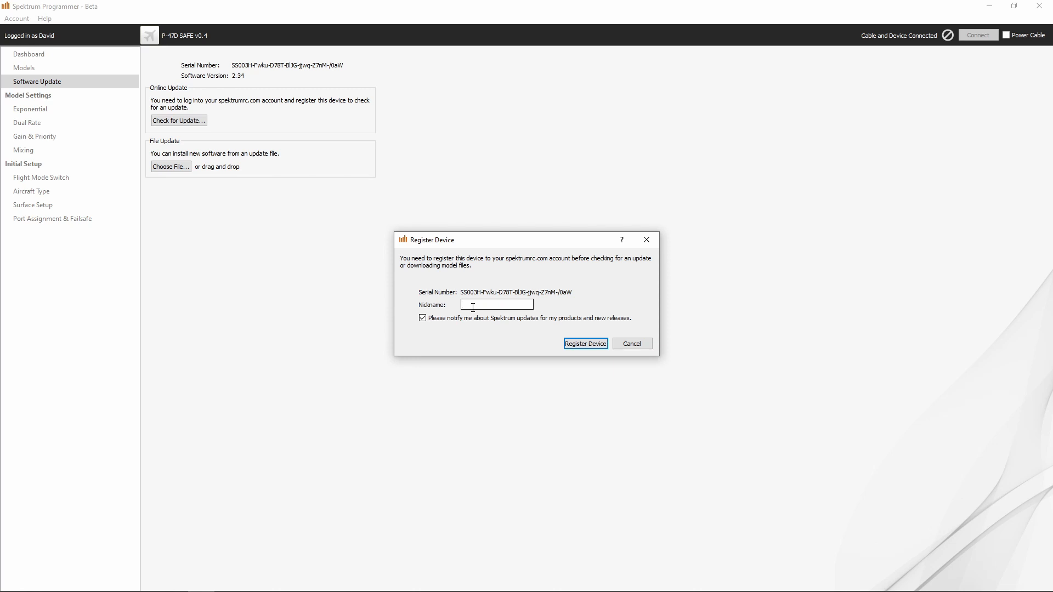
type("AR")
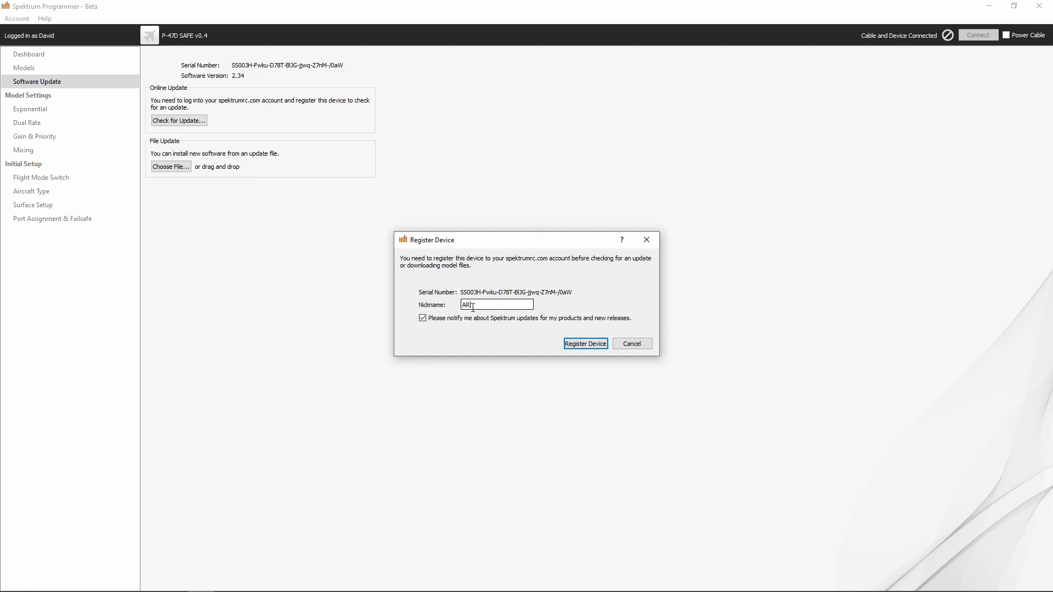
type("637T")
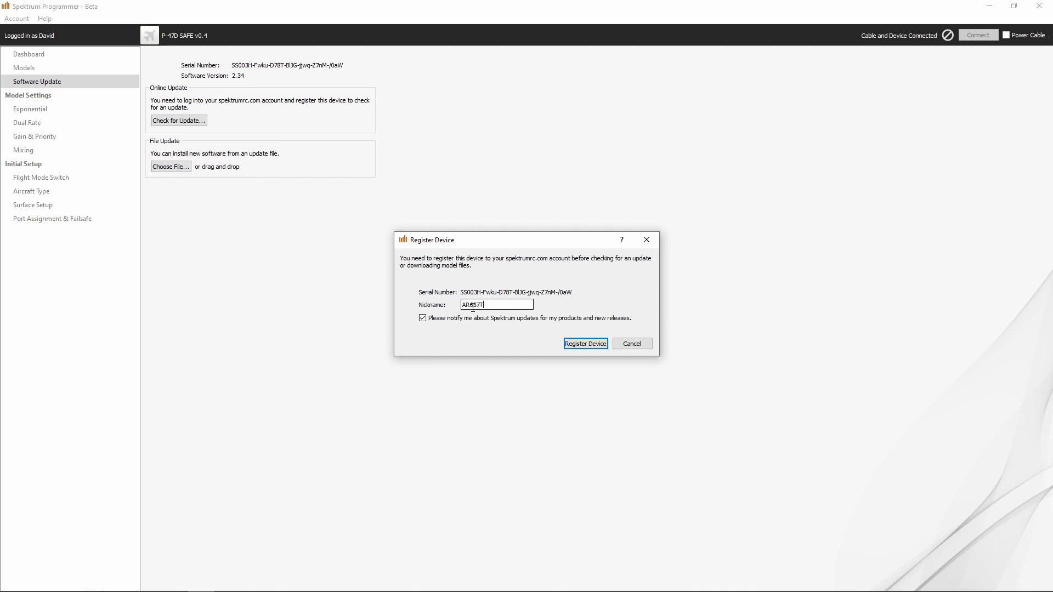
type("- Commander mPd")
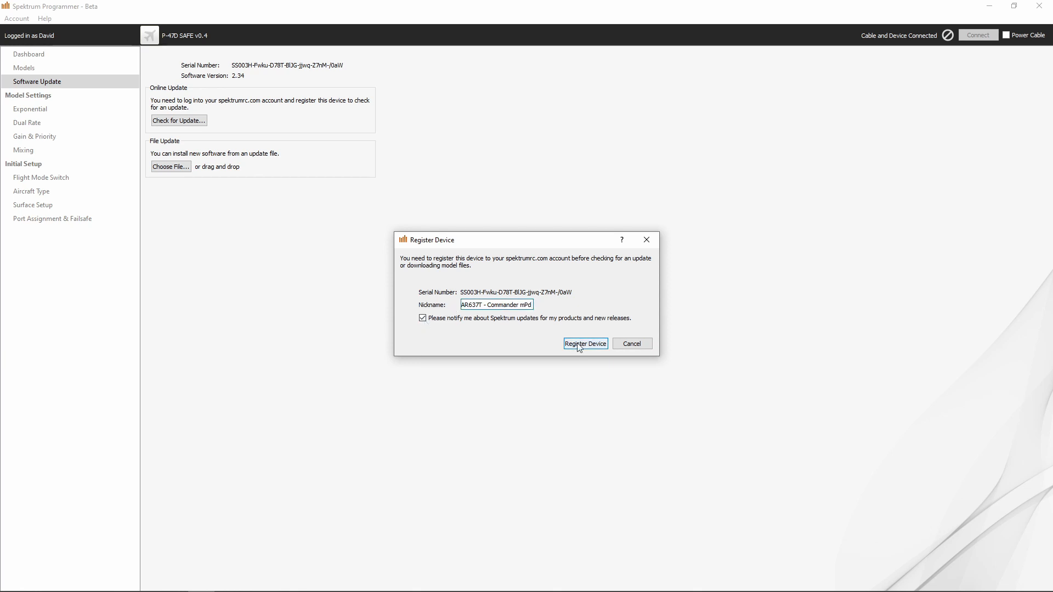
left_click(585, 343)
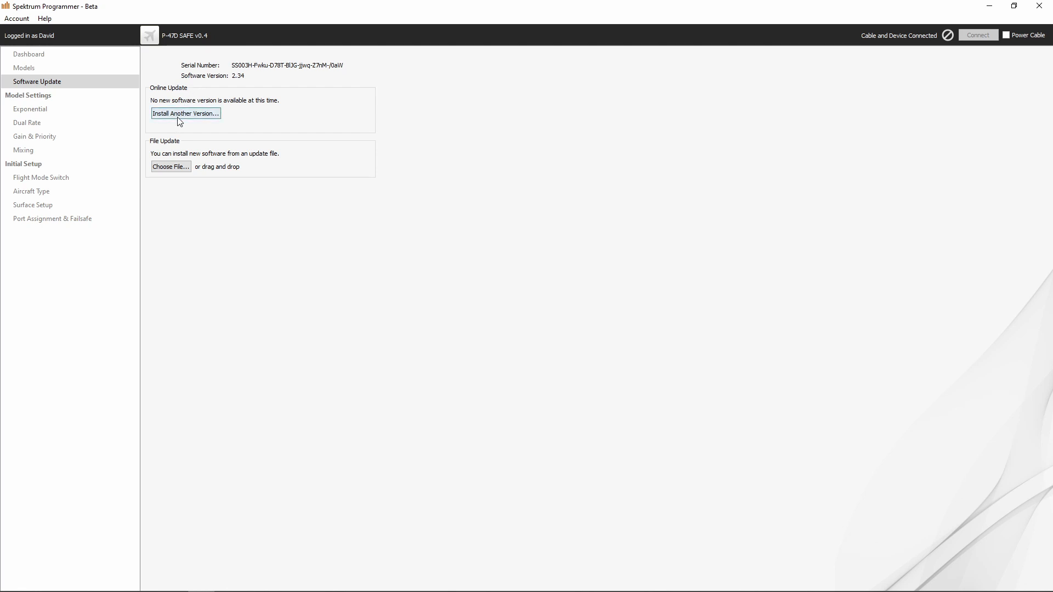
mouse_move(181, 116)
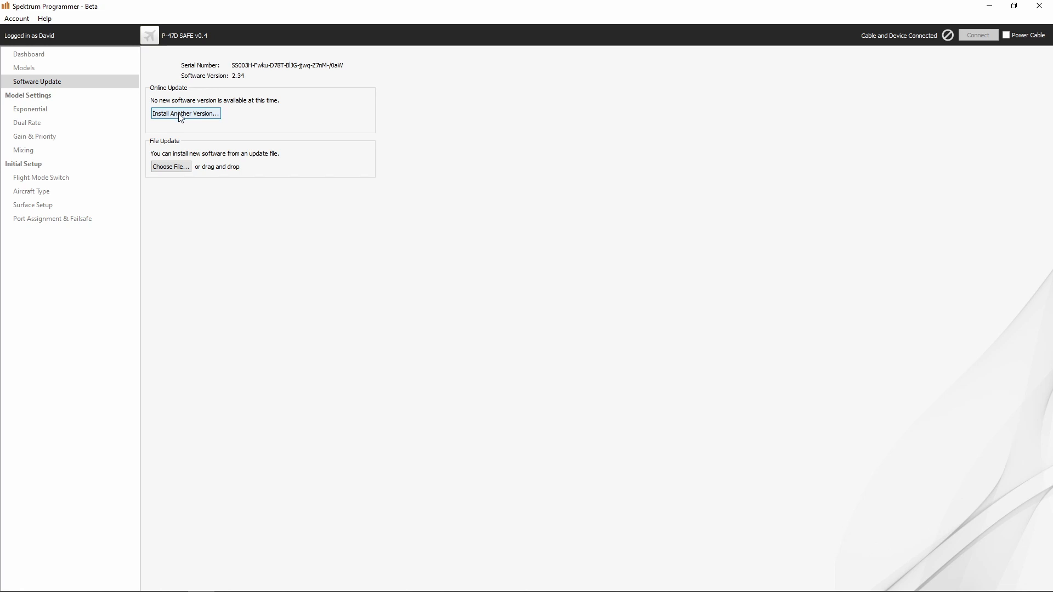
Open Install Another Version... to view AR637T version 2.34.1 and its changes.
left_click(186, 113)
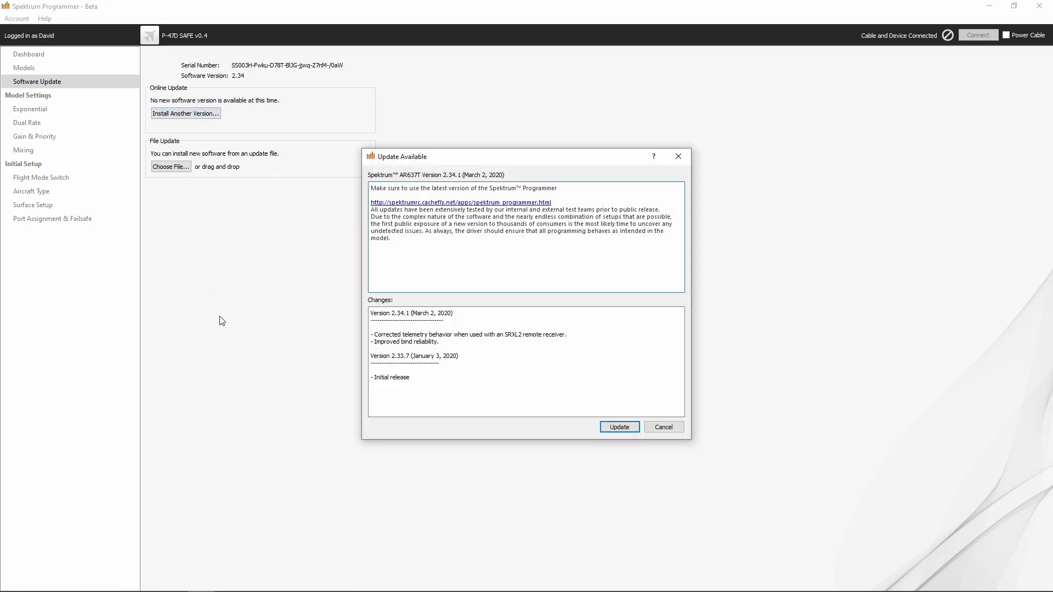
mouse_move(509, 373)
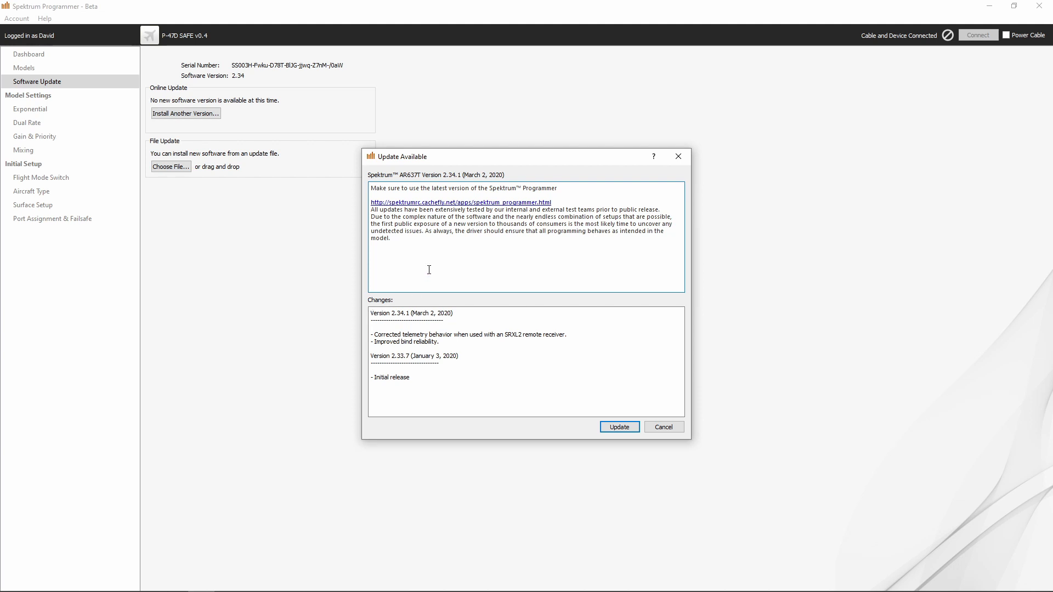
mouse_move(394, 385)
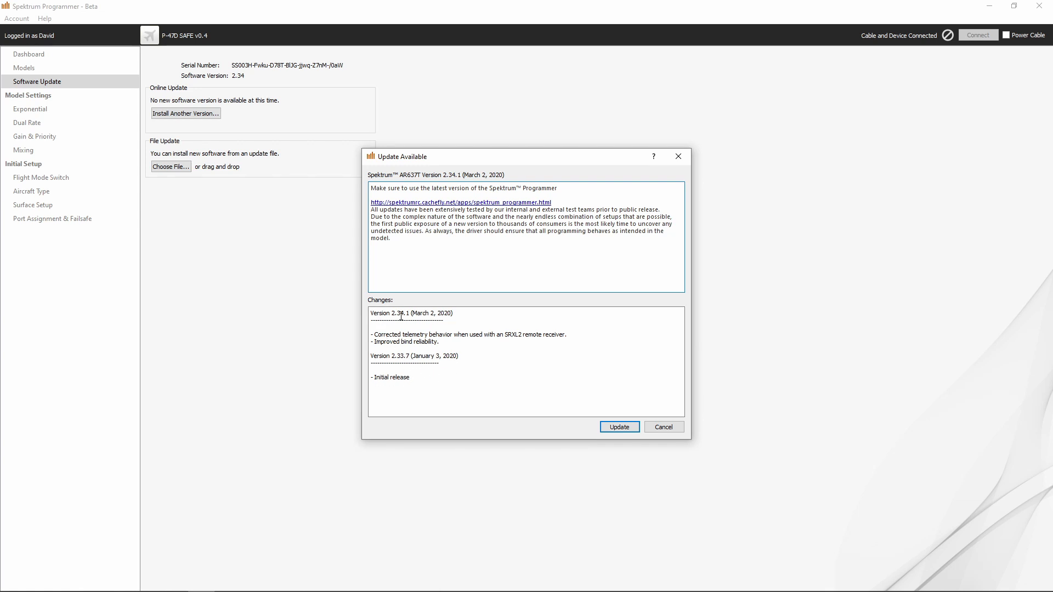
mouse_move(399, 334)
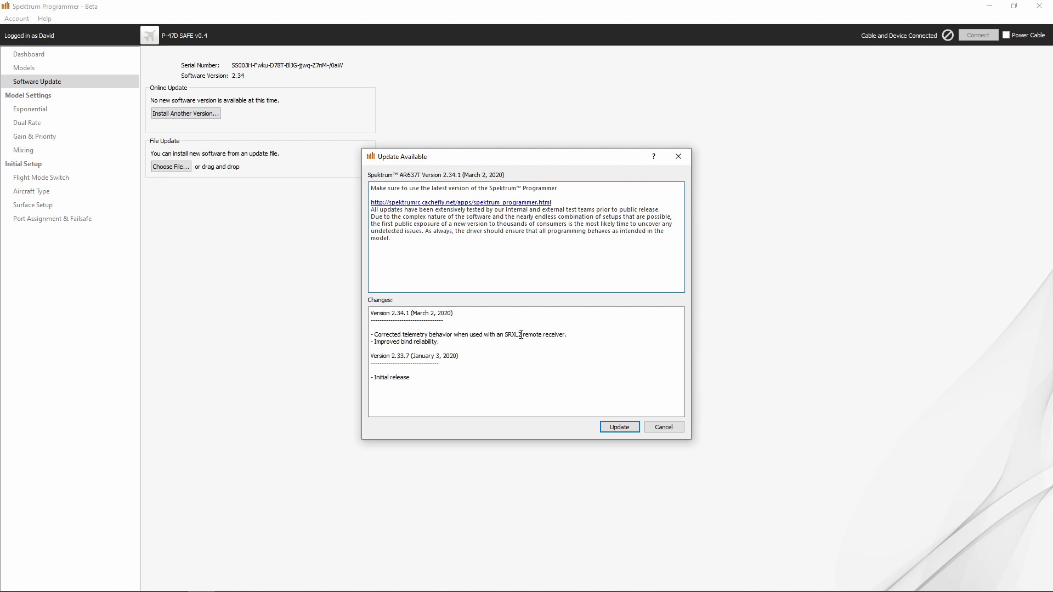
mouse_move(568, 346)
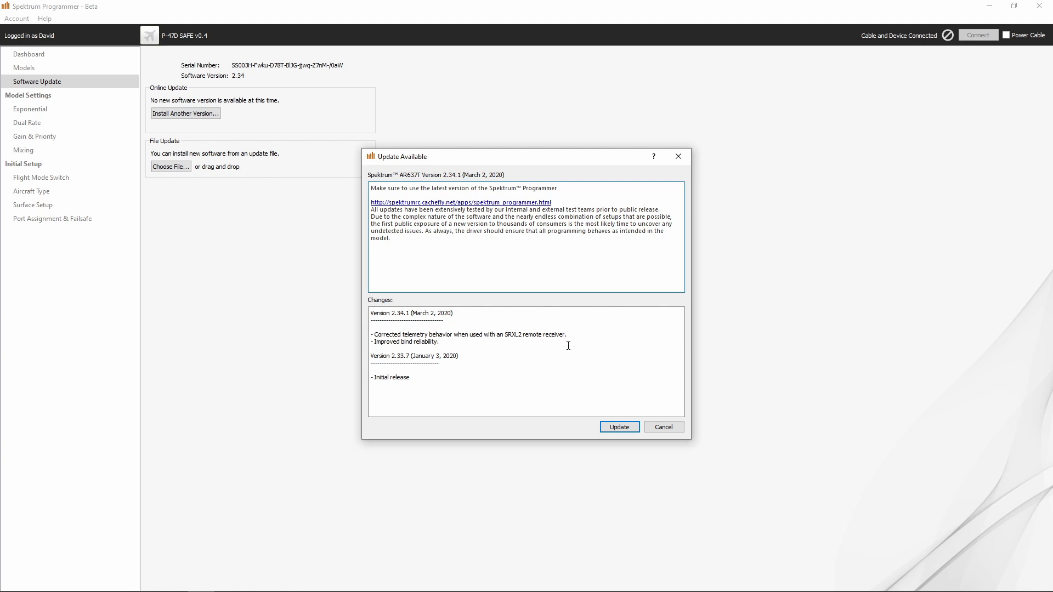
mouse_move(408, 347)
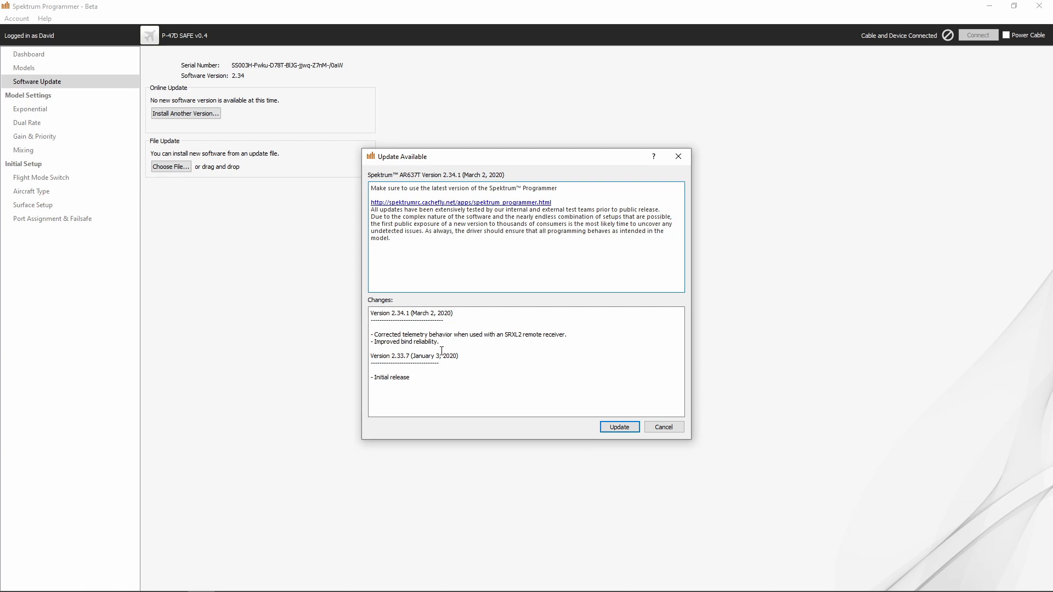
mouse_move(565, 424)
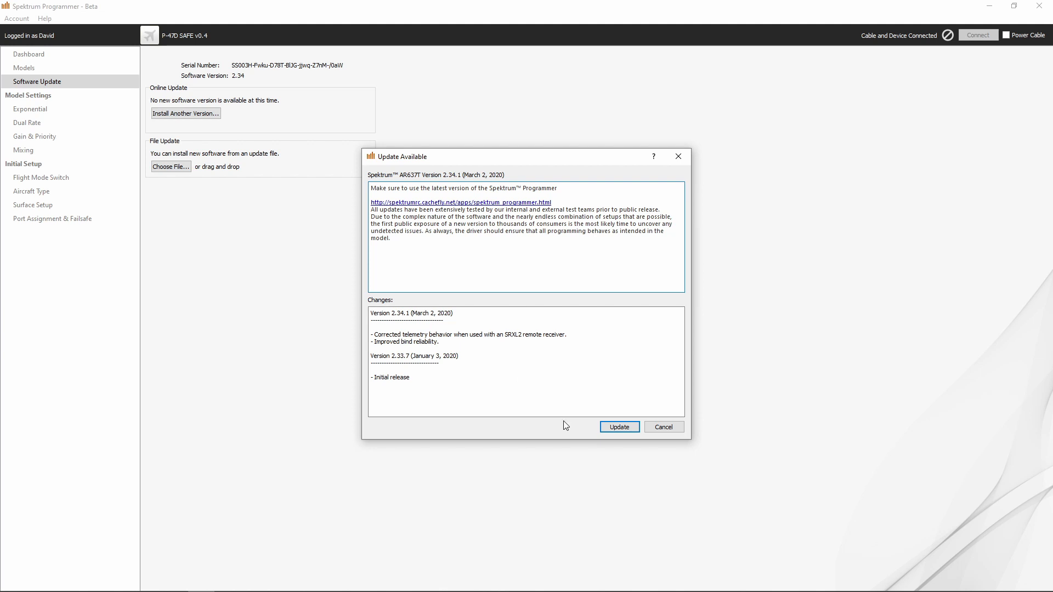